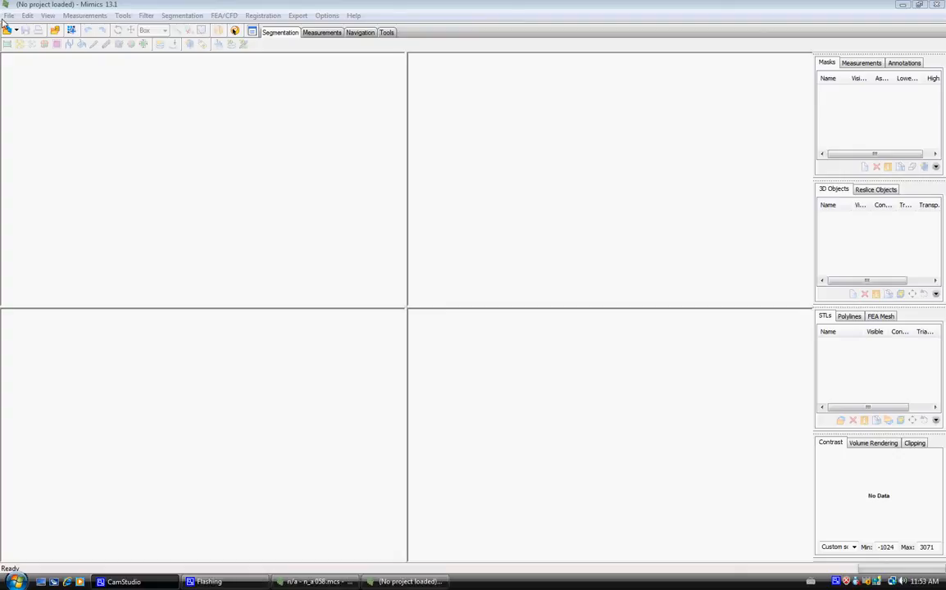
# Step: Begin Import Images and choose the hand folder of TIF slices under the user folder
pyautogui.click(10, 16)
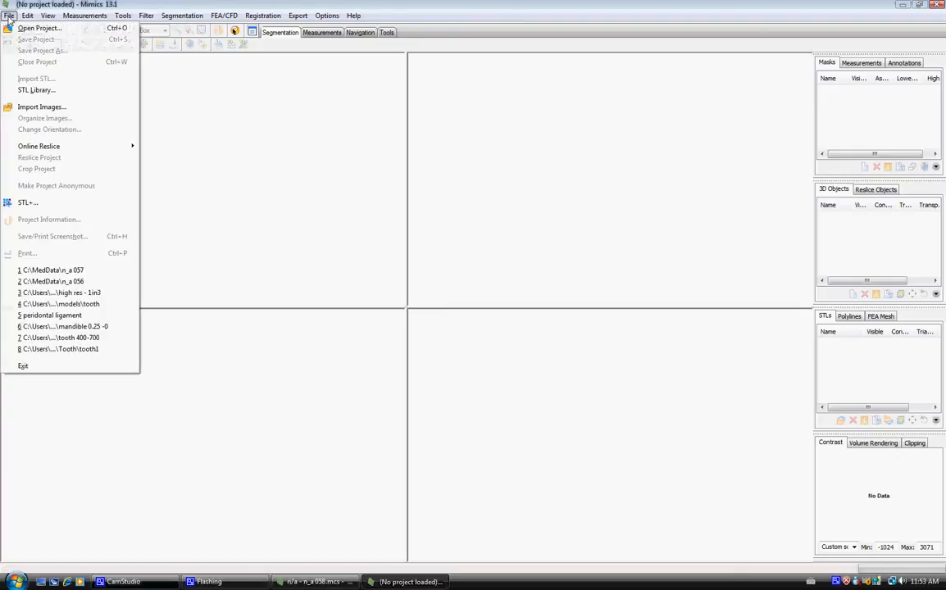
pyautogui.click(42, 106)
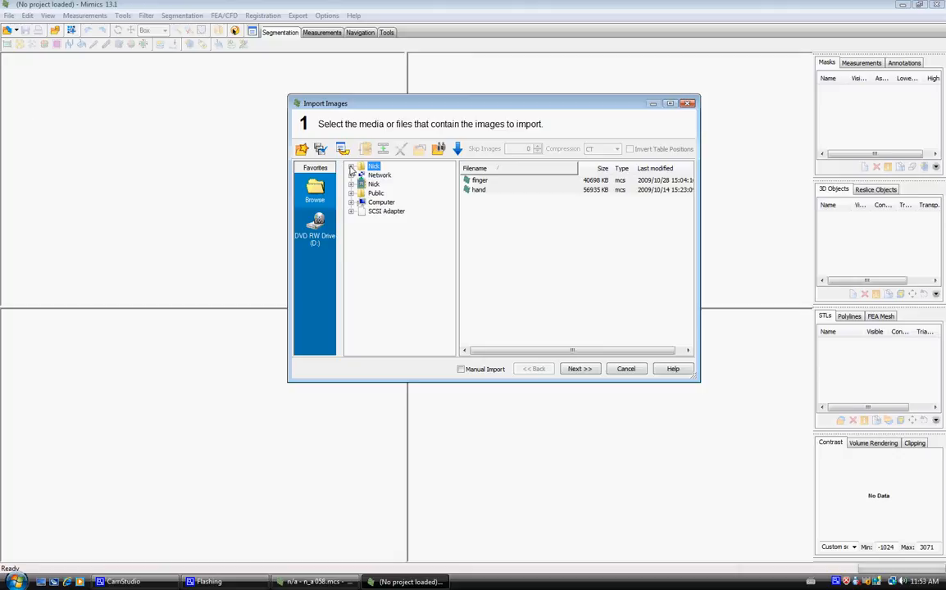
pyautogui.click(352, 168)
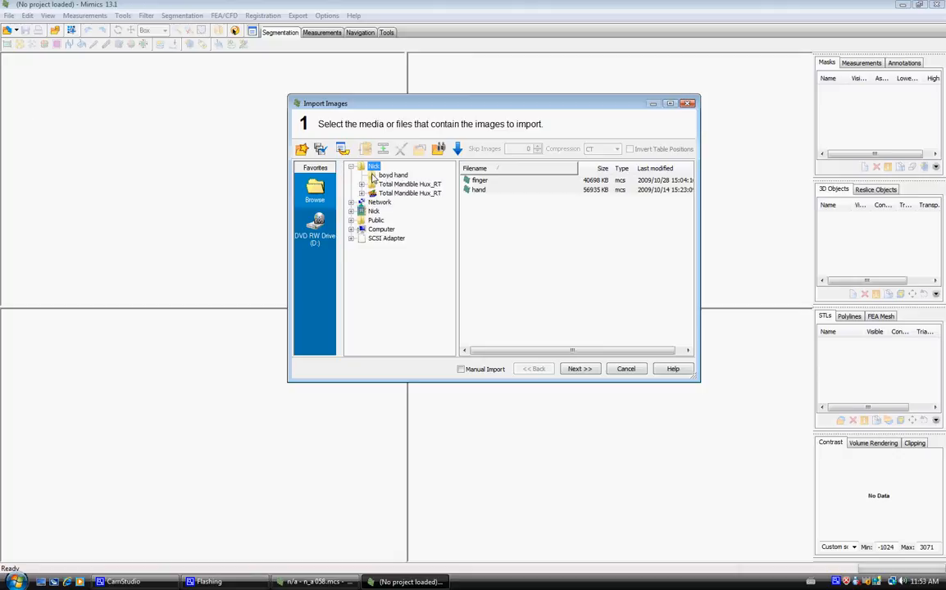
pyautogui.click(393, 174)
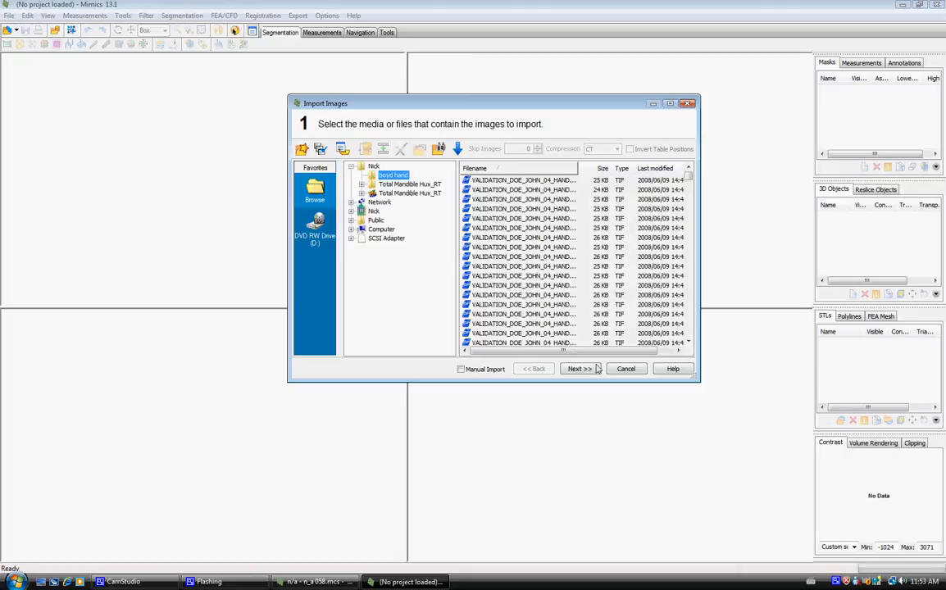
pyautogui.click(580, 367)
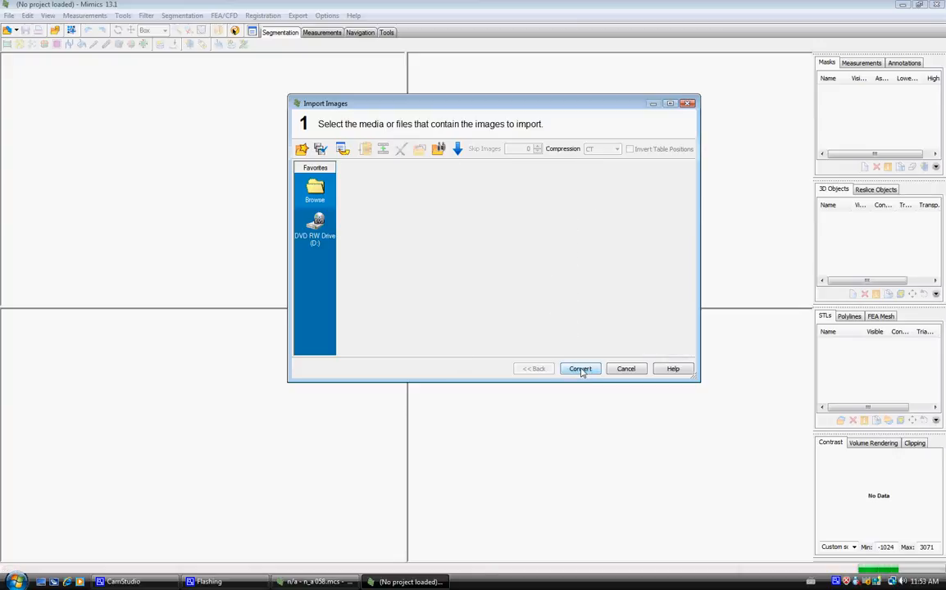
# Step: Accept the image information with slice distance 0.75 mm in the Bmp/Tif/Jpeg Import dialog
pyautogui.click(580, 368)
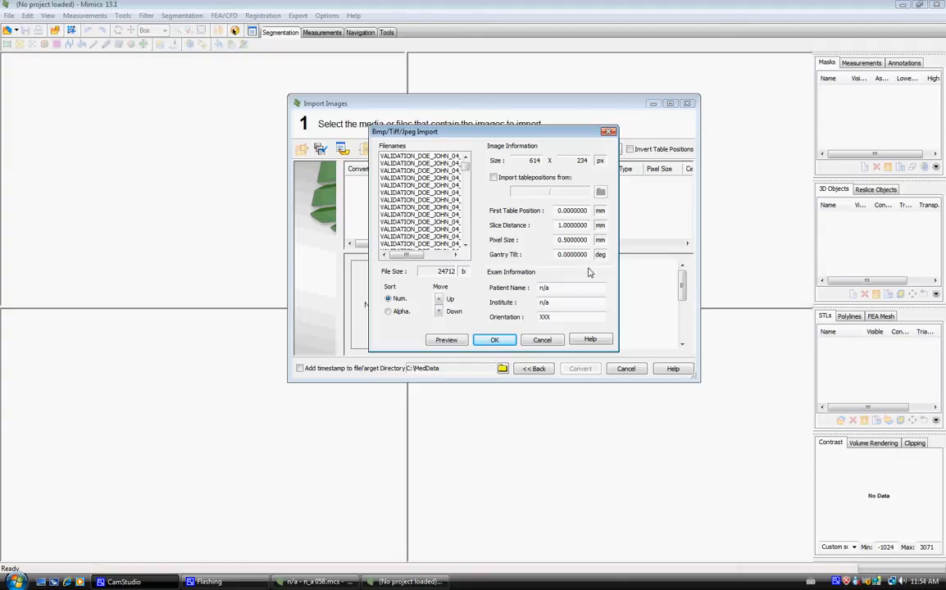
pyautogui.moveTo(549, 233)
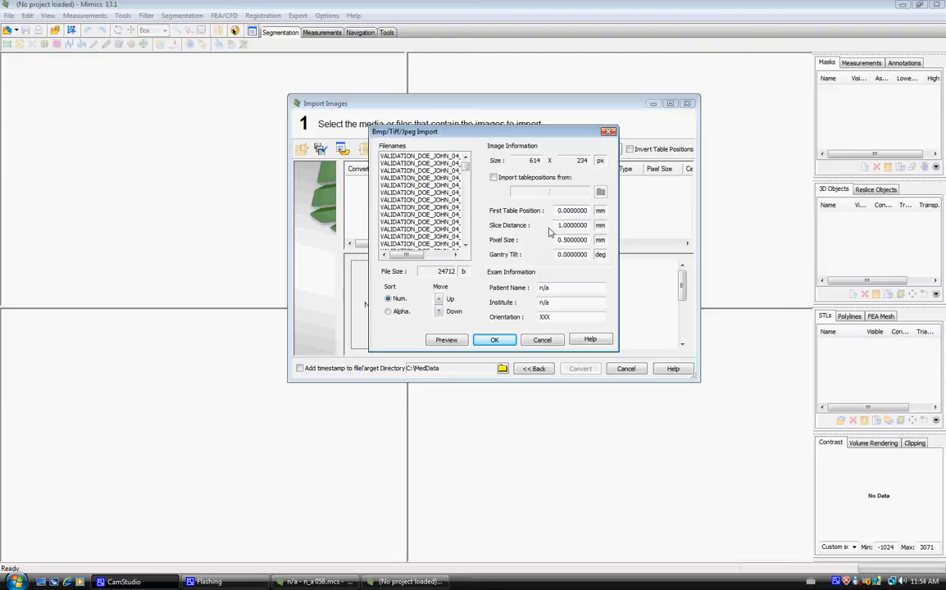
pyautogui.moveTo(541, 226)
pyautogui.write('.750000000')
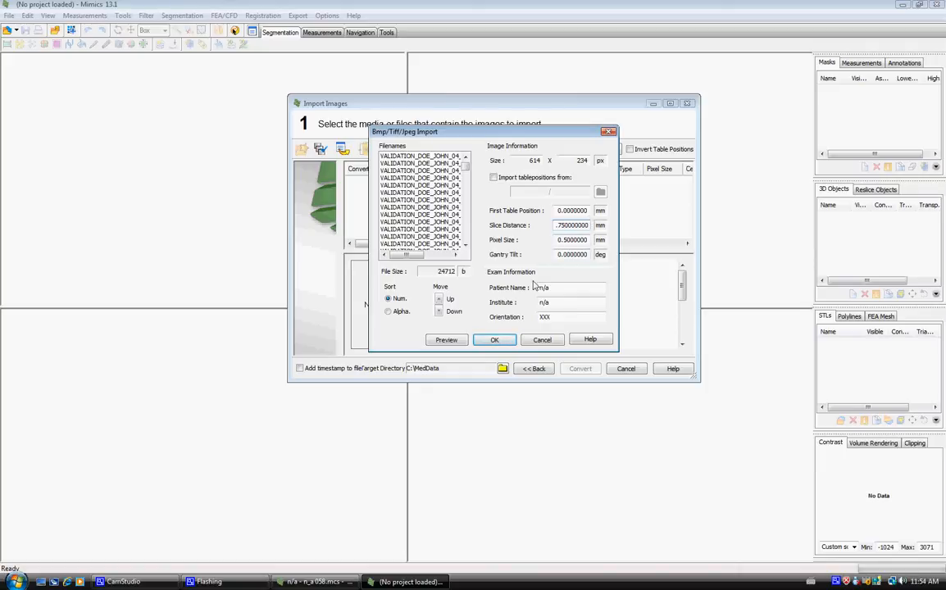
pyautogui.click(496, 340)
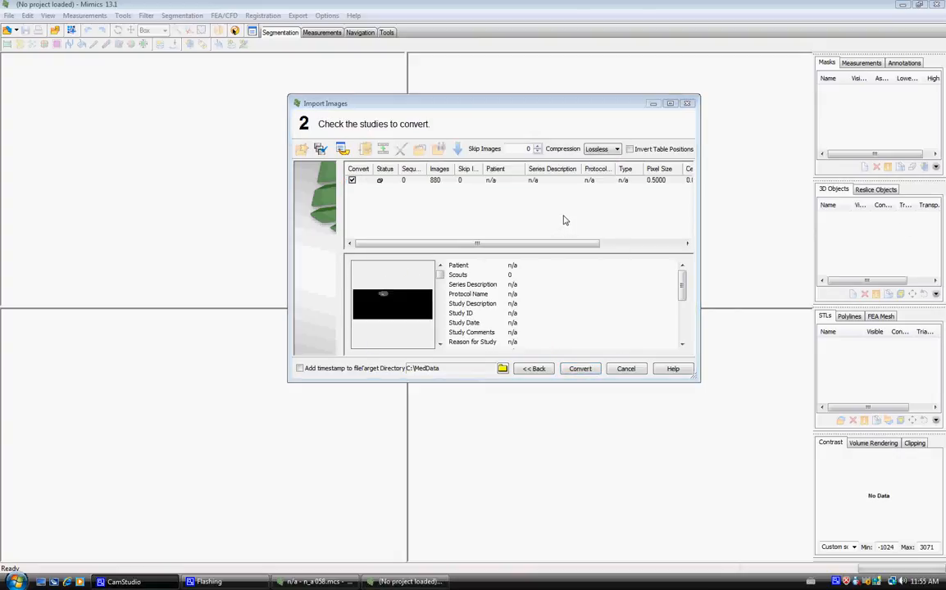
pyautogui.moveTo(566, 210)
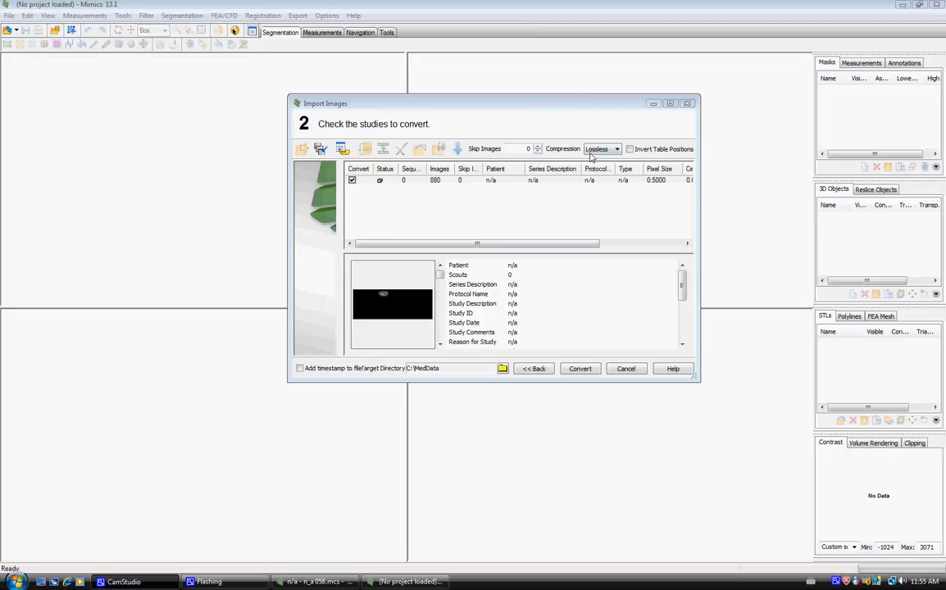
# Step: Keep Lossless compression and convert the checked 380-image hand study
pyautogui.click(615, 148)
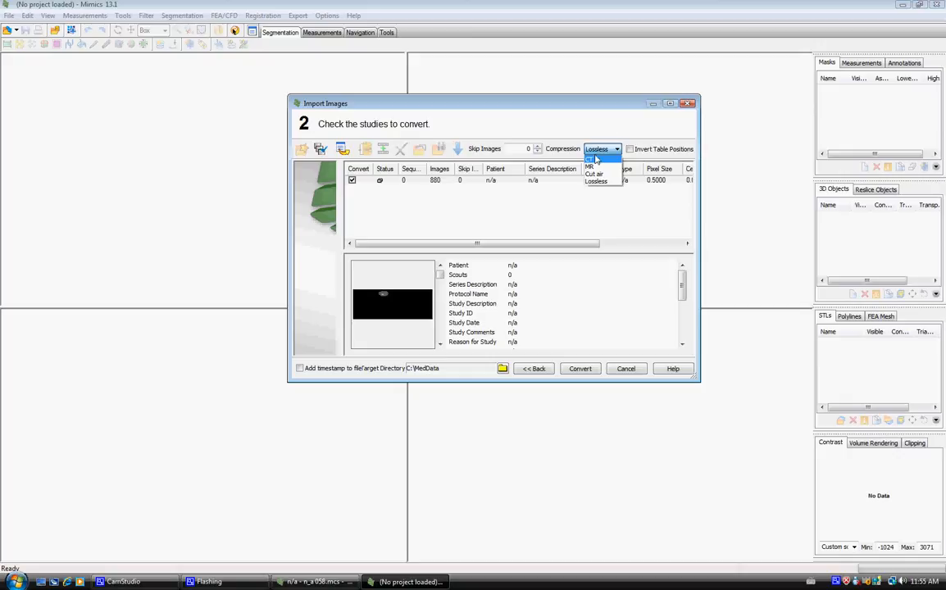
pyautogui.click(590, 167)
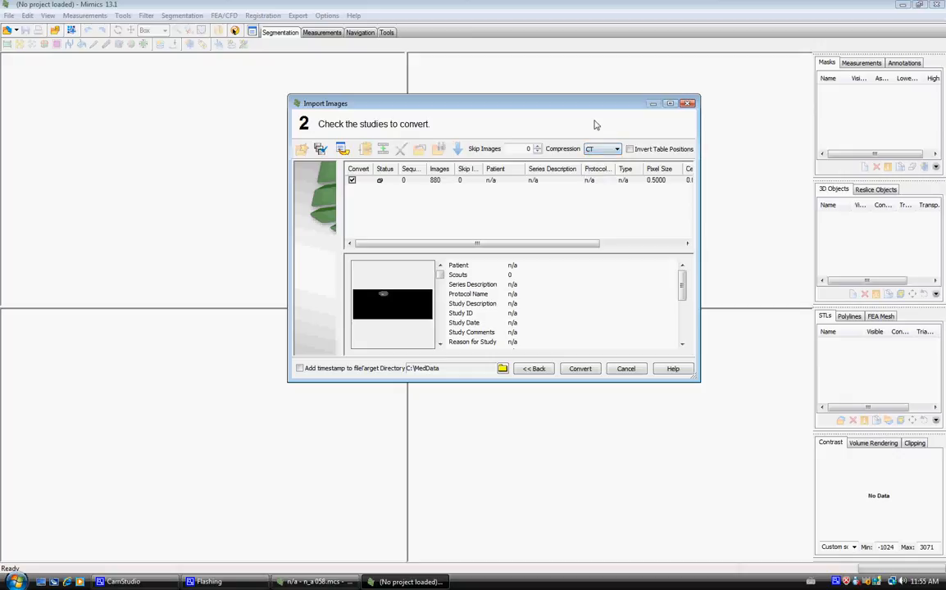
pyautogui.click(617, 148)
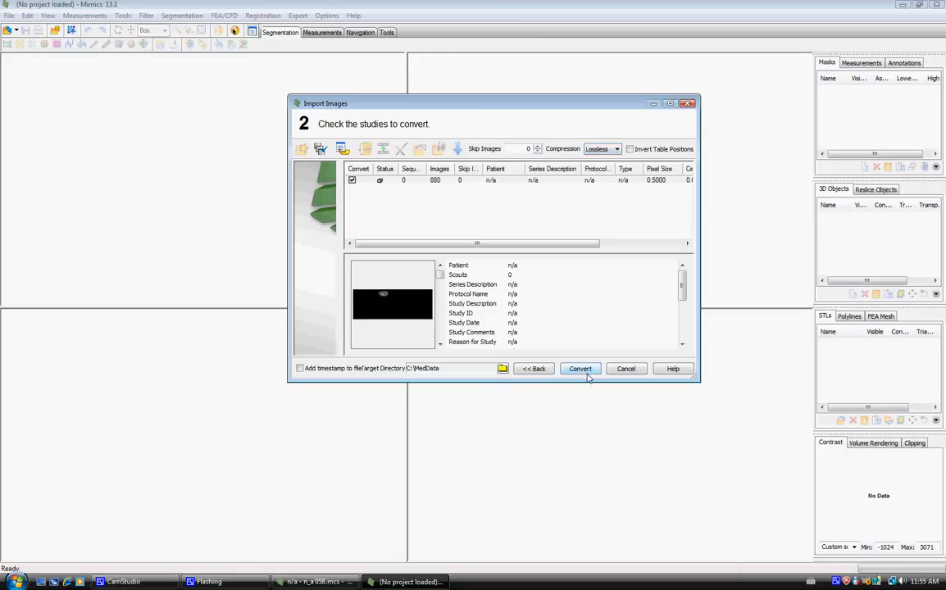
pyautogui.click(580, 367)
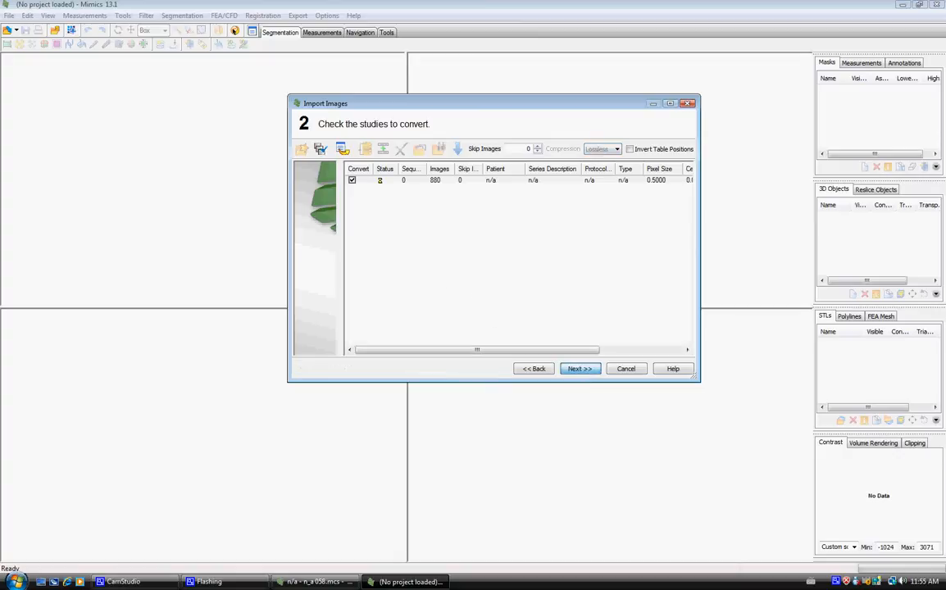
# Step: Assign R, B, P orientation labels and load the hand scan into the four views
pyautogui.click(580, 368)
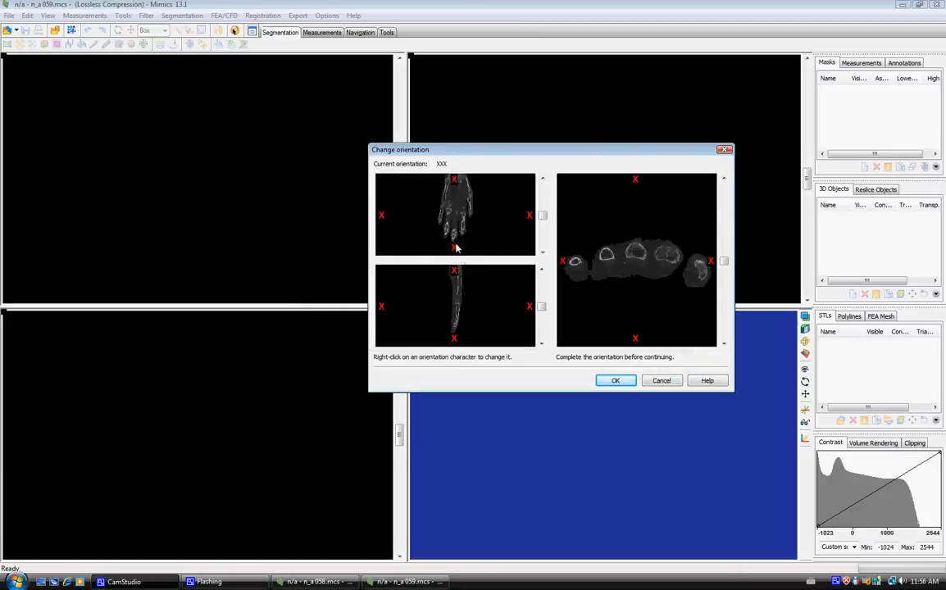
pyautogui.moveTo(453, 183)
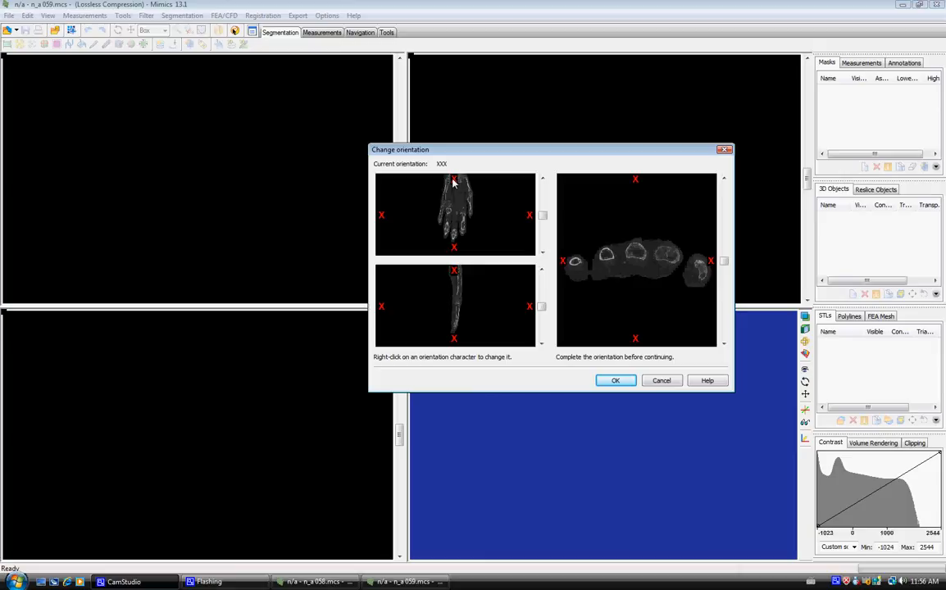
pyautogui.rightClick(454, 178)
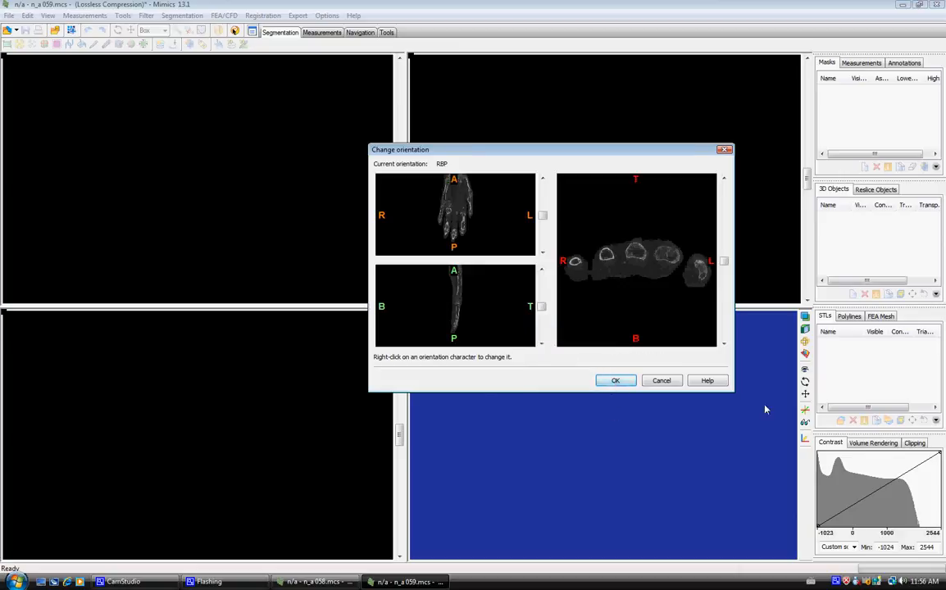
pyautogui.click(615, 381)
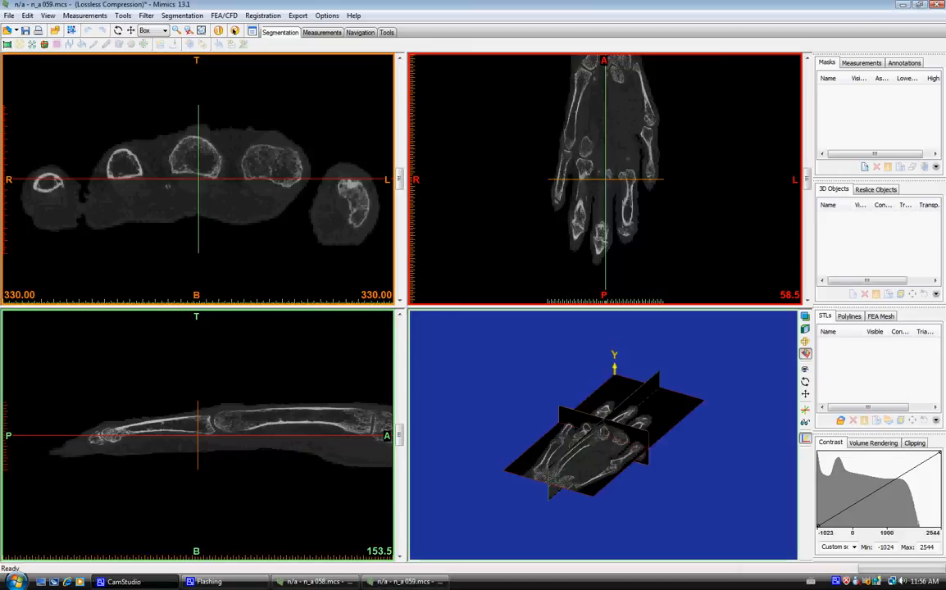